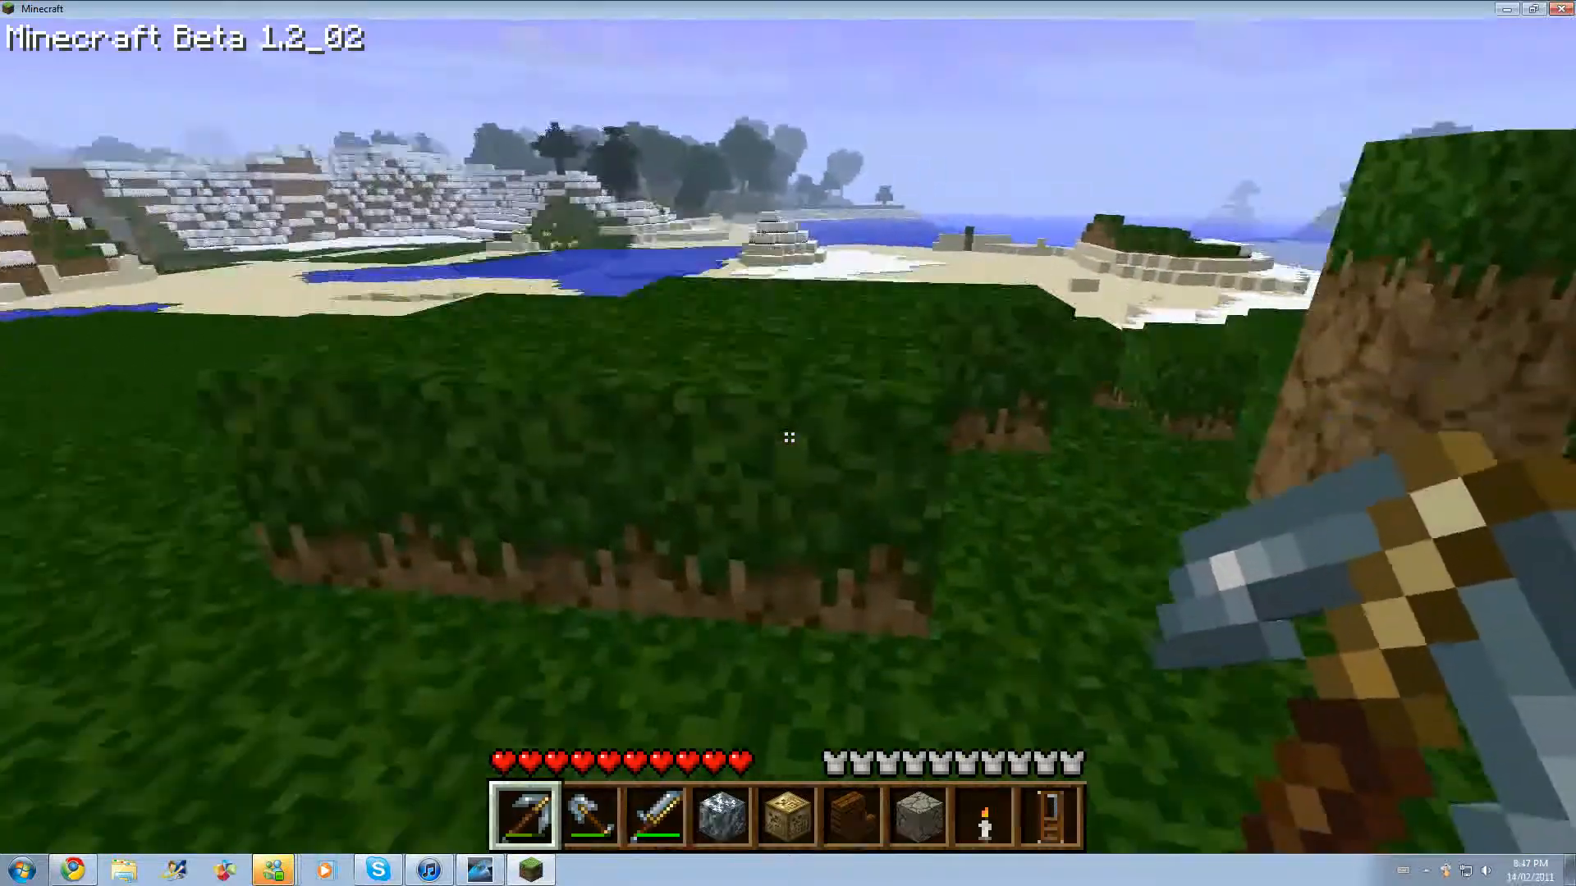
{"action": "mouse_move", "coordinate": [788, 439]}
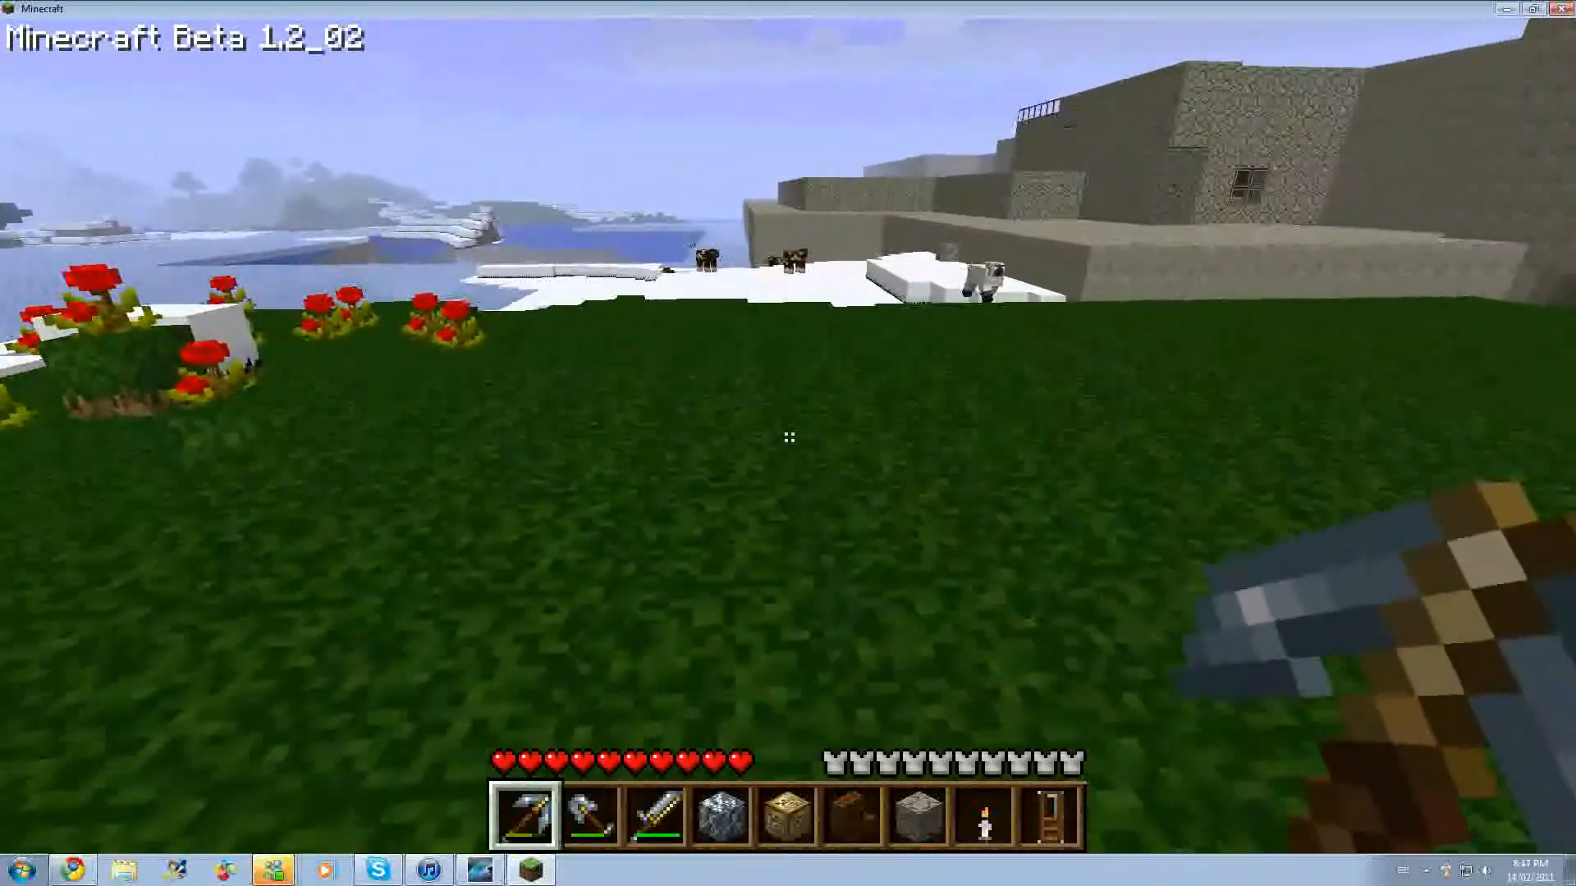
{"action": "mouse_move", "coordinate": [790, 439]}
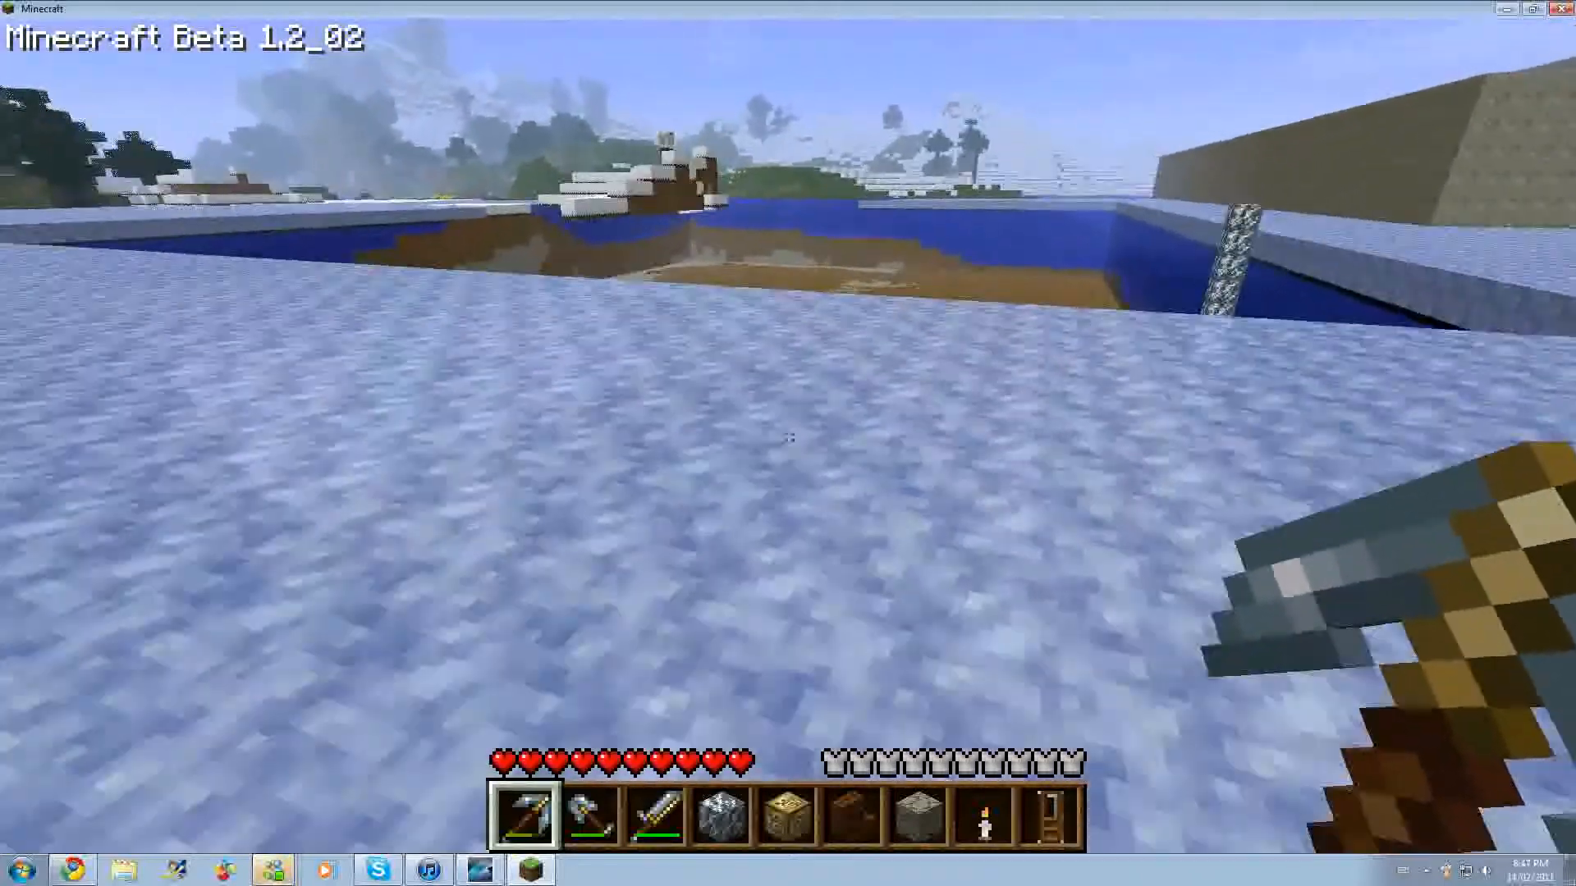
{"action": "mouse_move", "coordinate": [788, 458]}
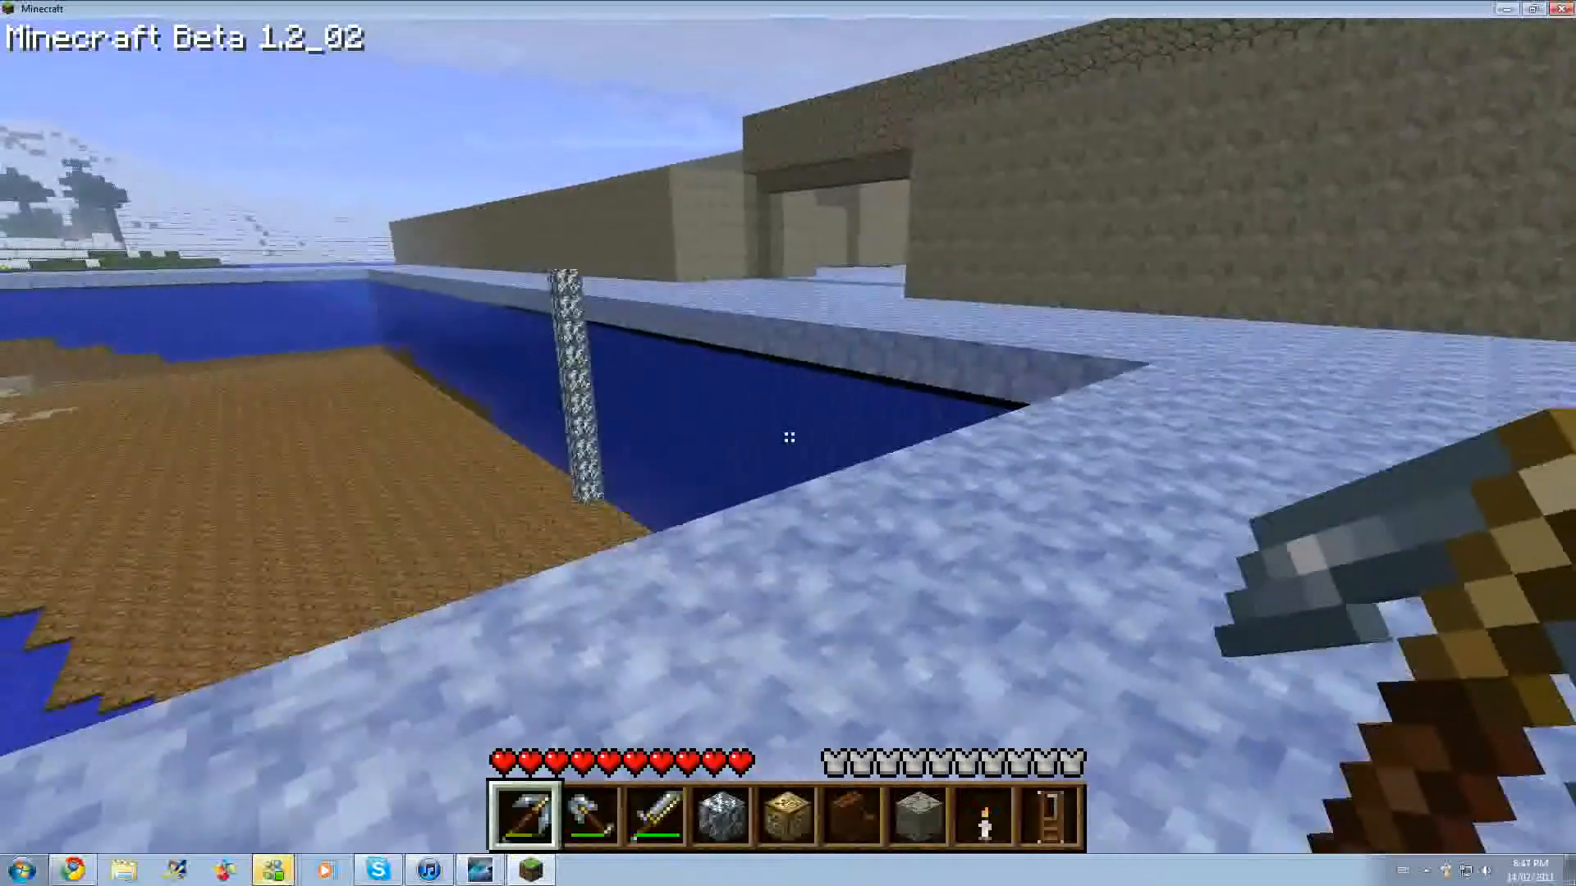
{"action": "mouse_move", "coordinate": [788, 437]}
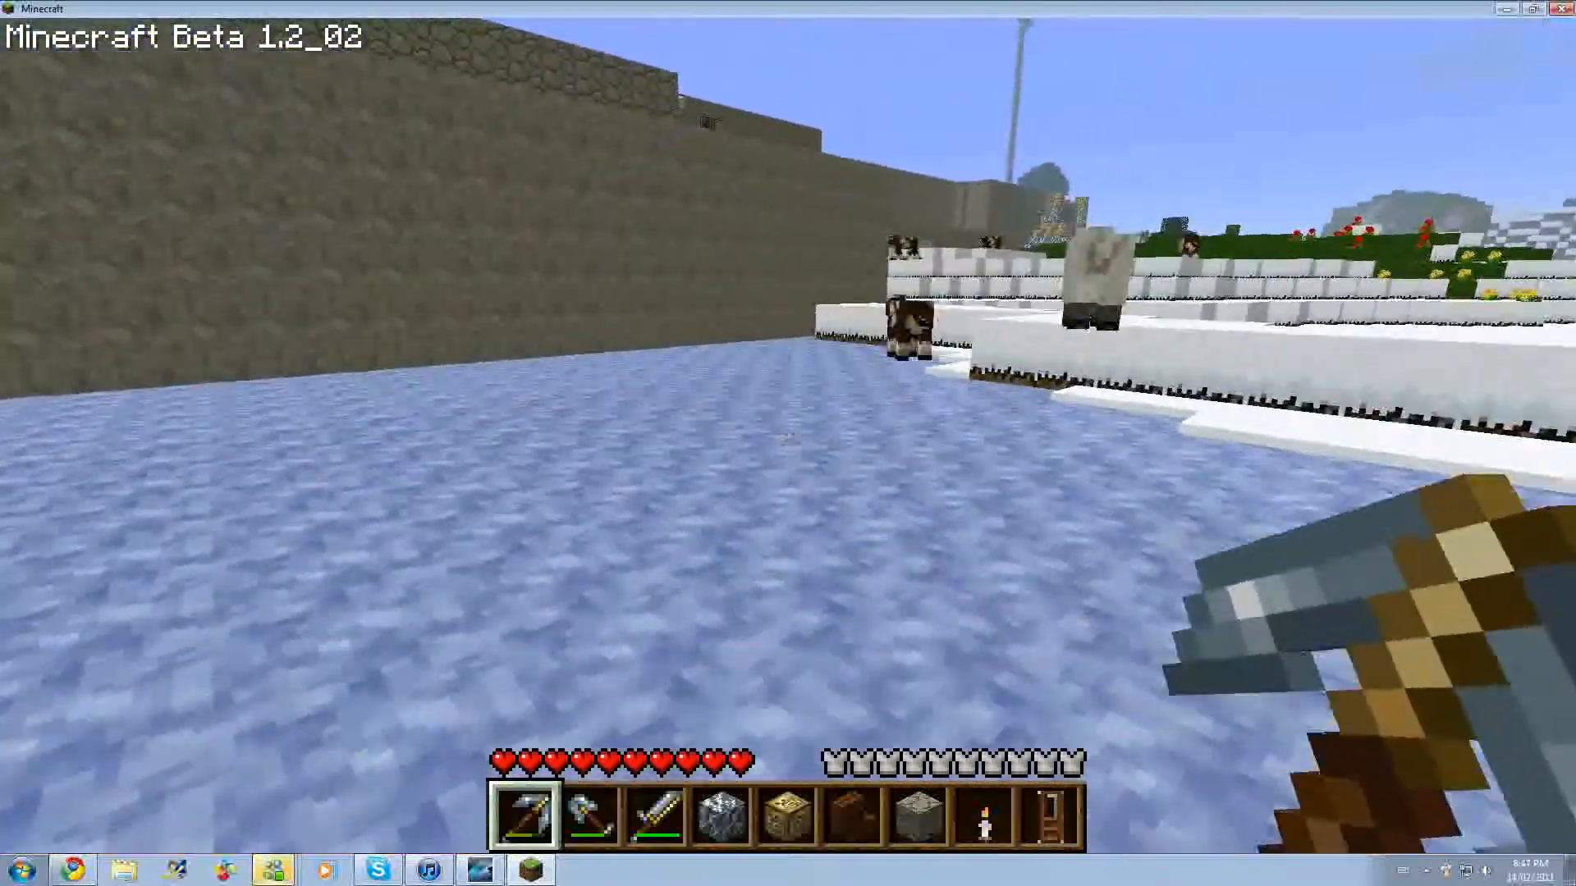
{"action": "mouse_move", "coordinate": [788, 441]}
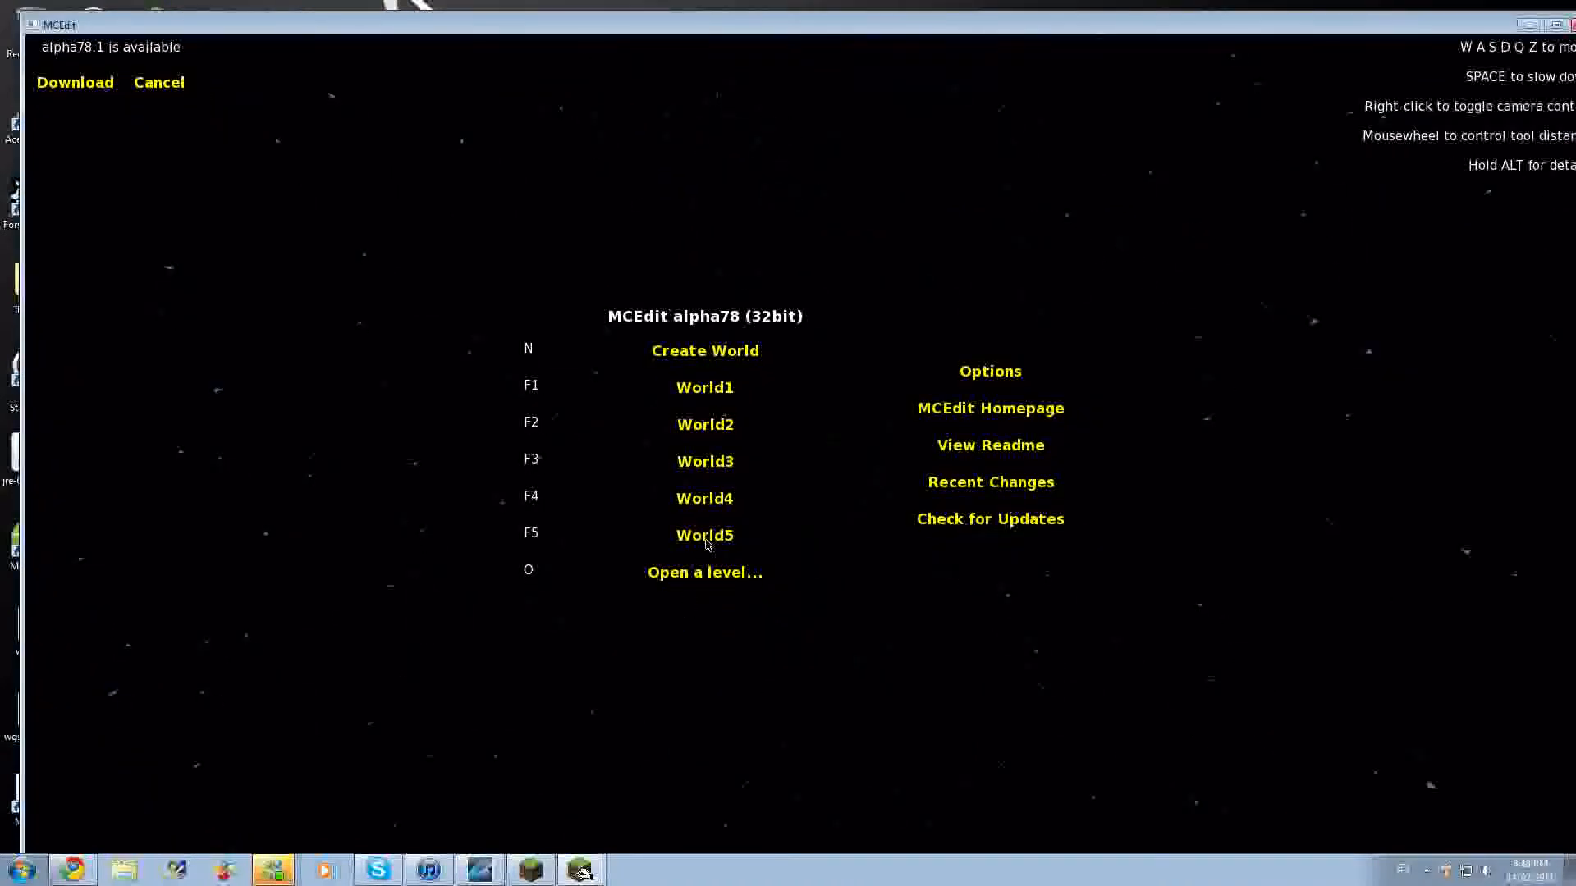
- Open the World5 save and delete all blocks inside the selected pool region
{"action": "left_click", "coordinate": [704, 536]}
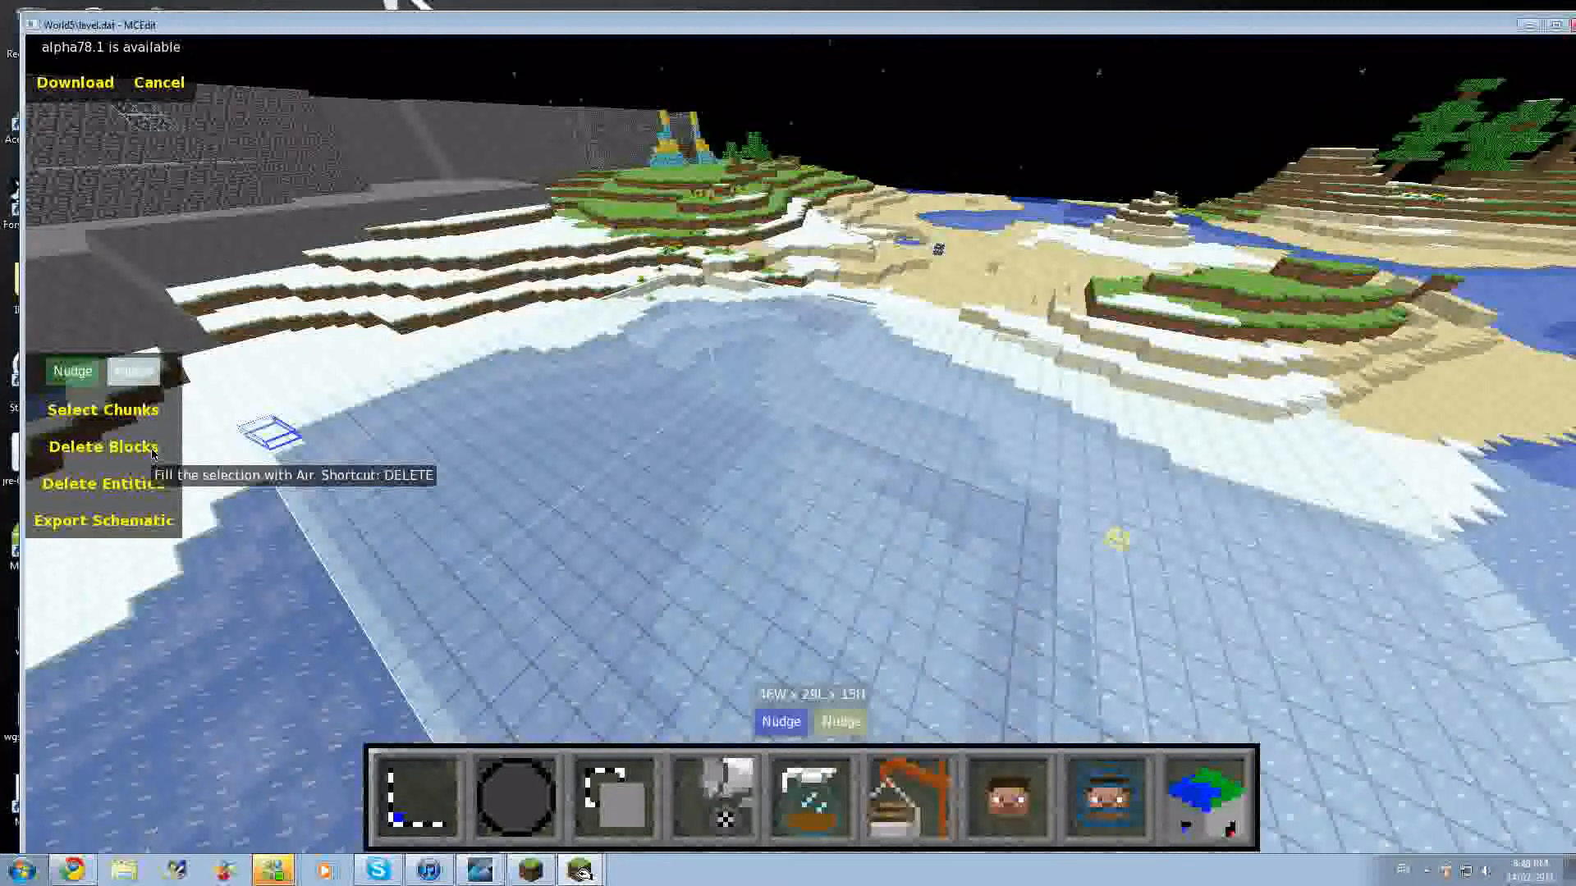
{"action": "left_click", "coordinate": [104, 446]}
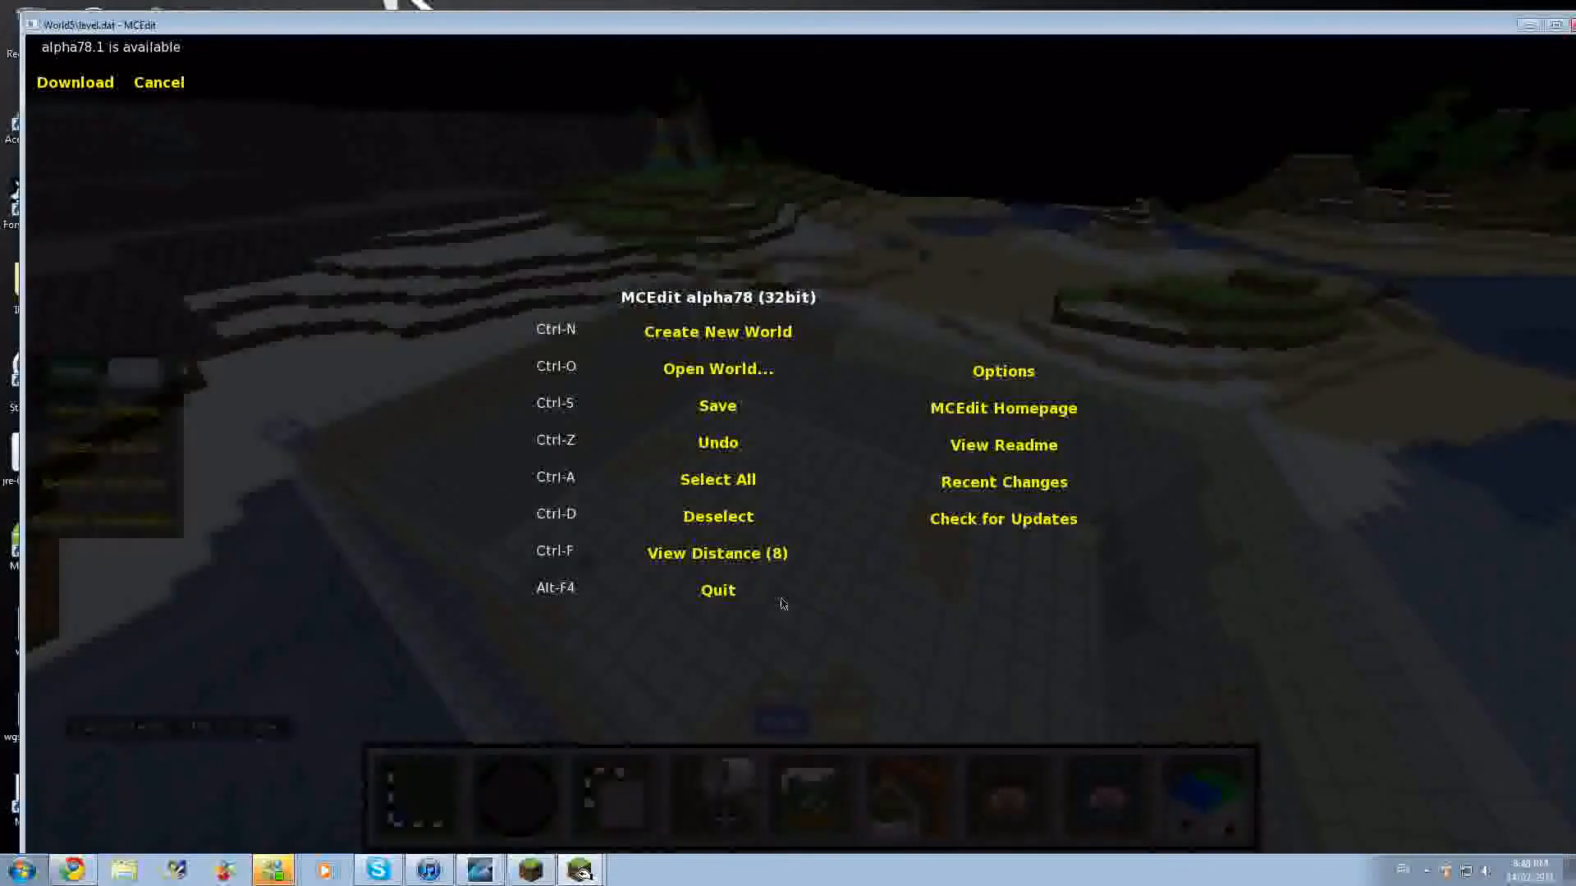
{"action": "left_click", "coordinate": [717, 405]}
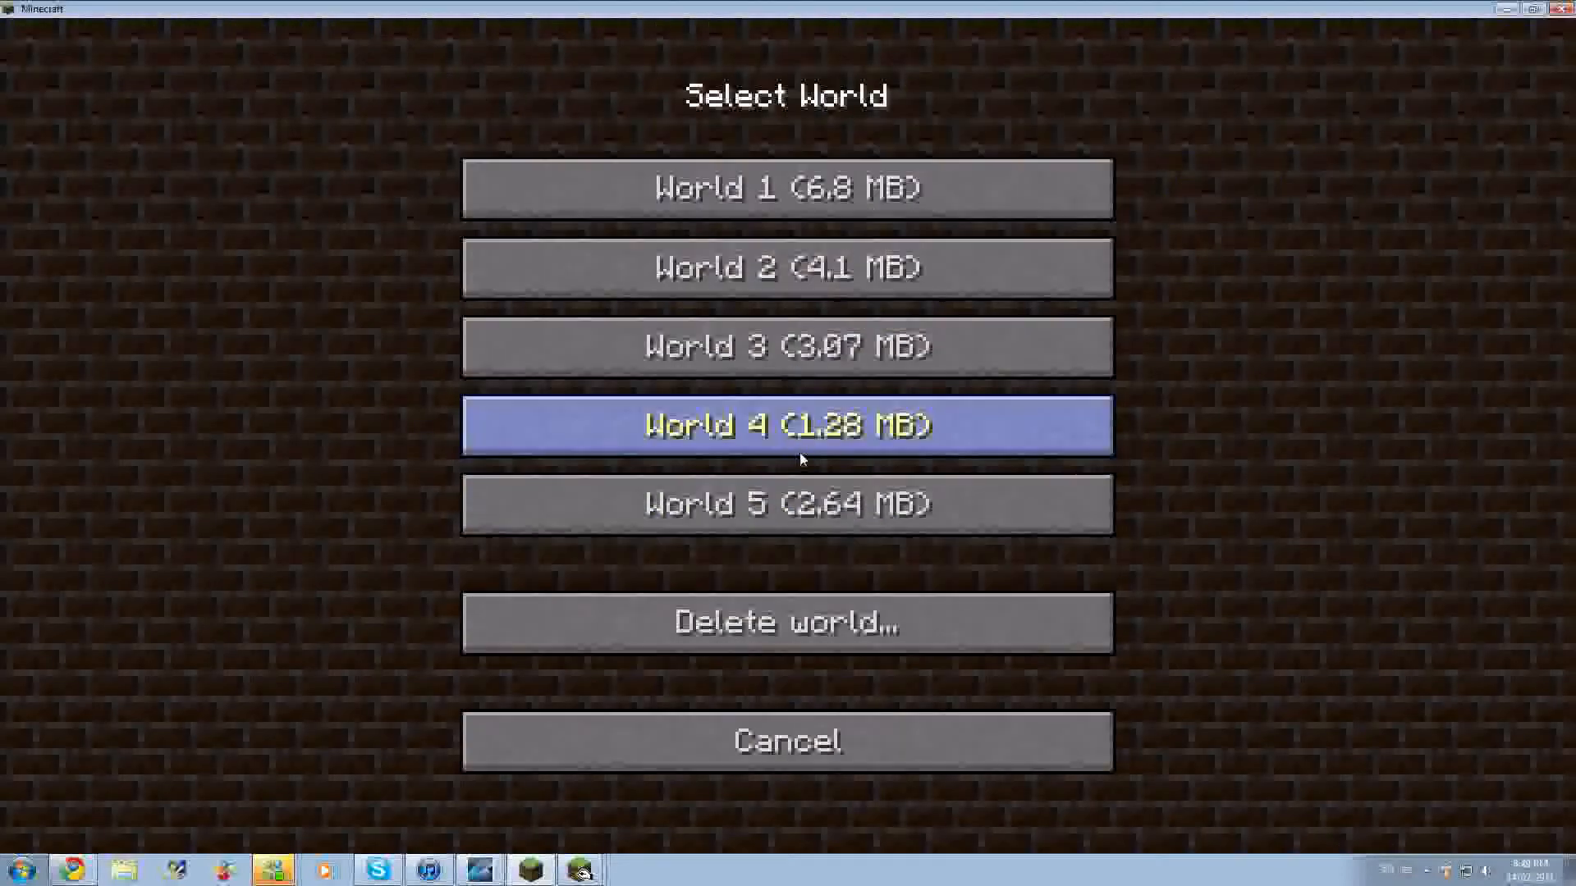
- Load World 4 from Minecraft's Select World list
{"action": "double_click", "coordinate": [786, 426]}
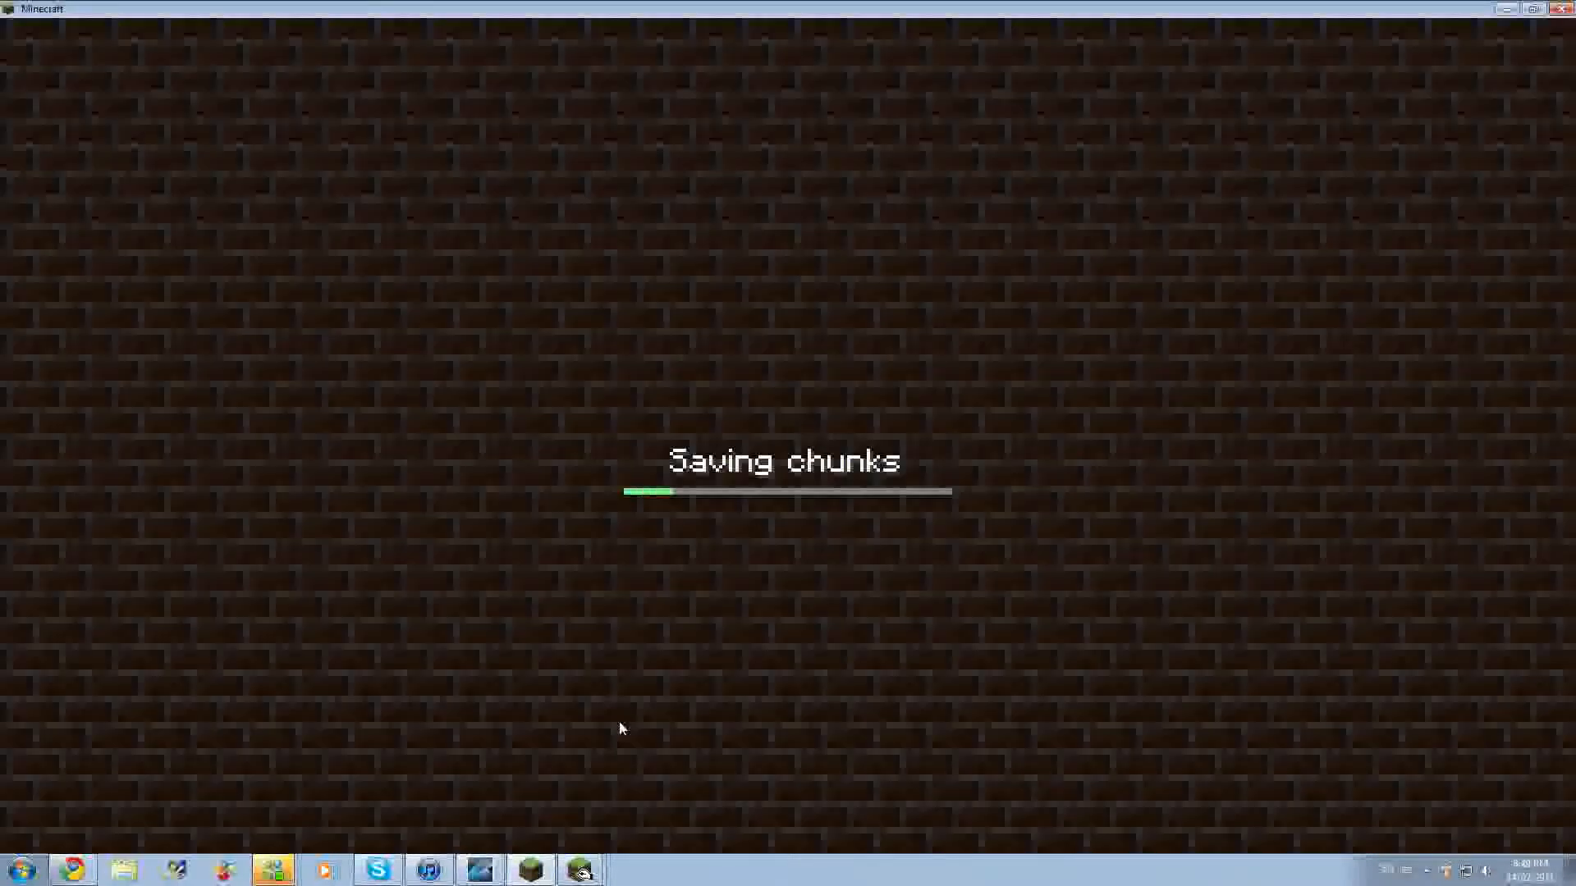
{"action": "mouse_move", "coordinate": [676, 753]}
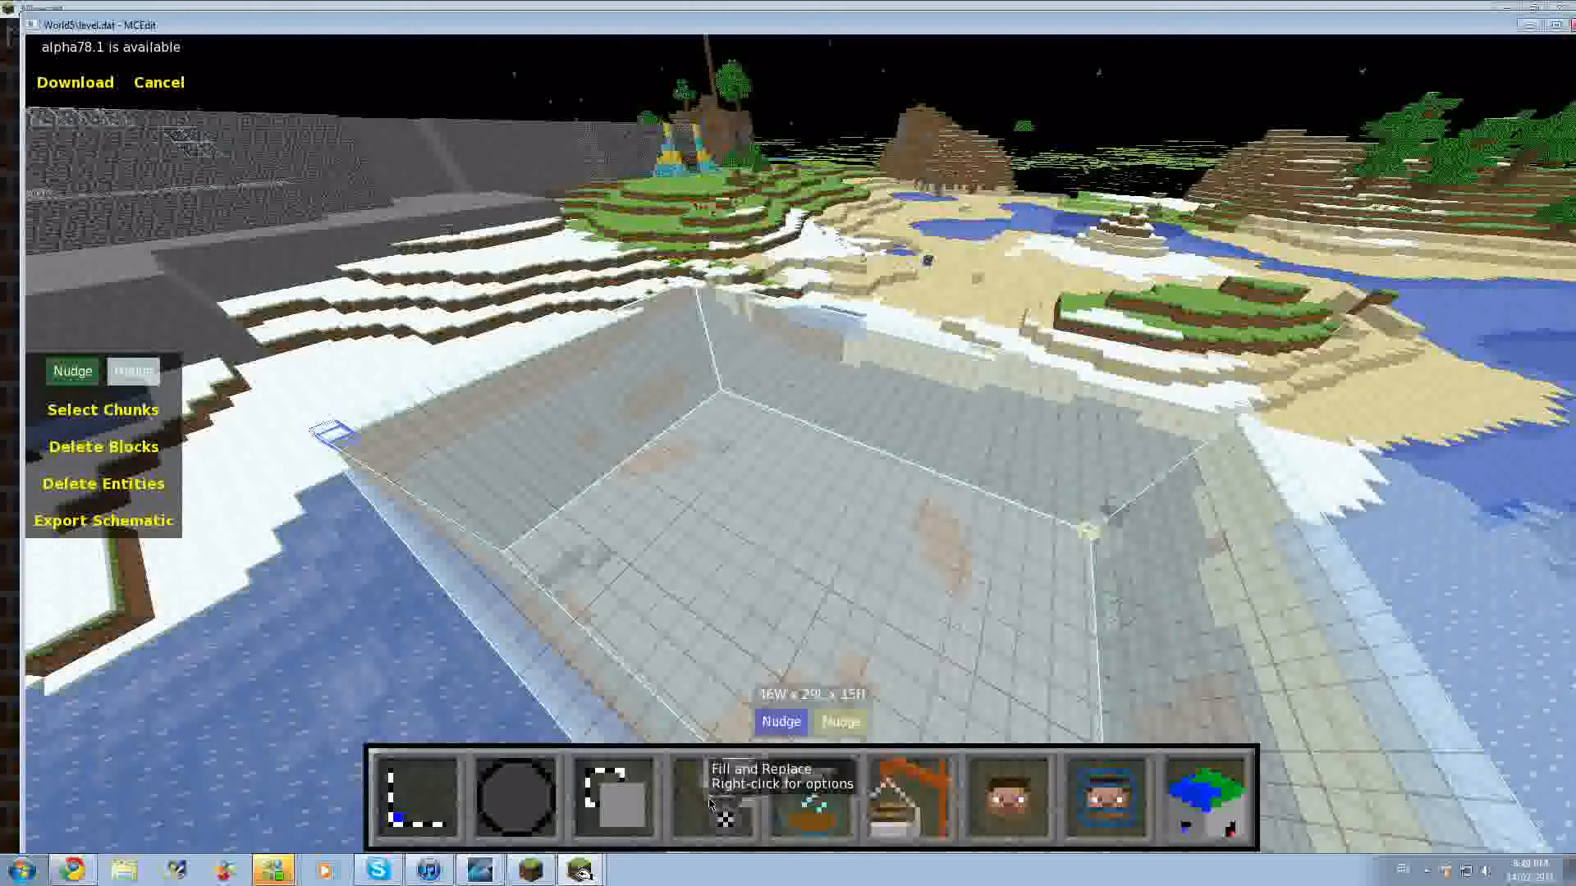
- Fill the selection with Lava (10), found by searching 'lava' in the block picker
{"action": "left_click", "coordinate": [725, 804]}
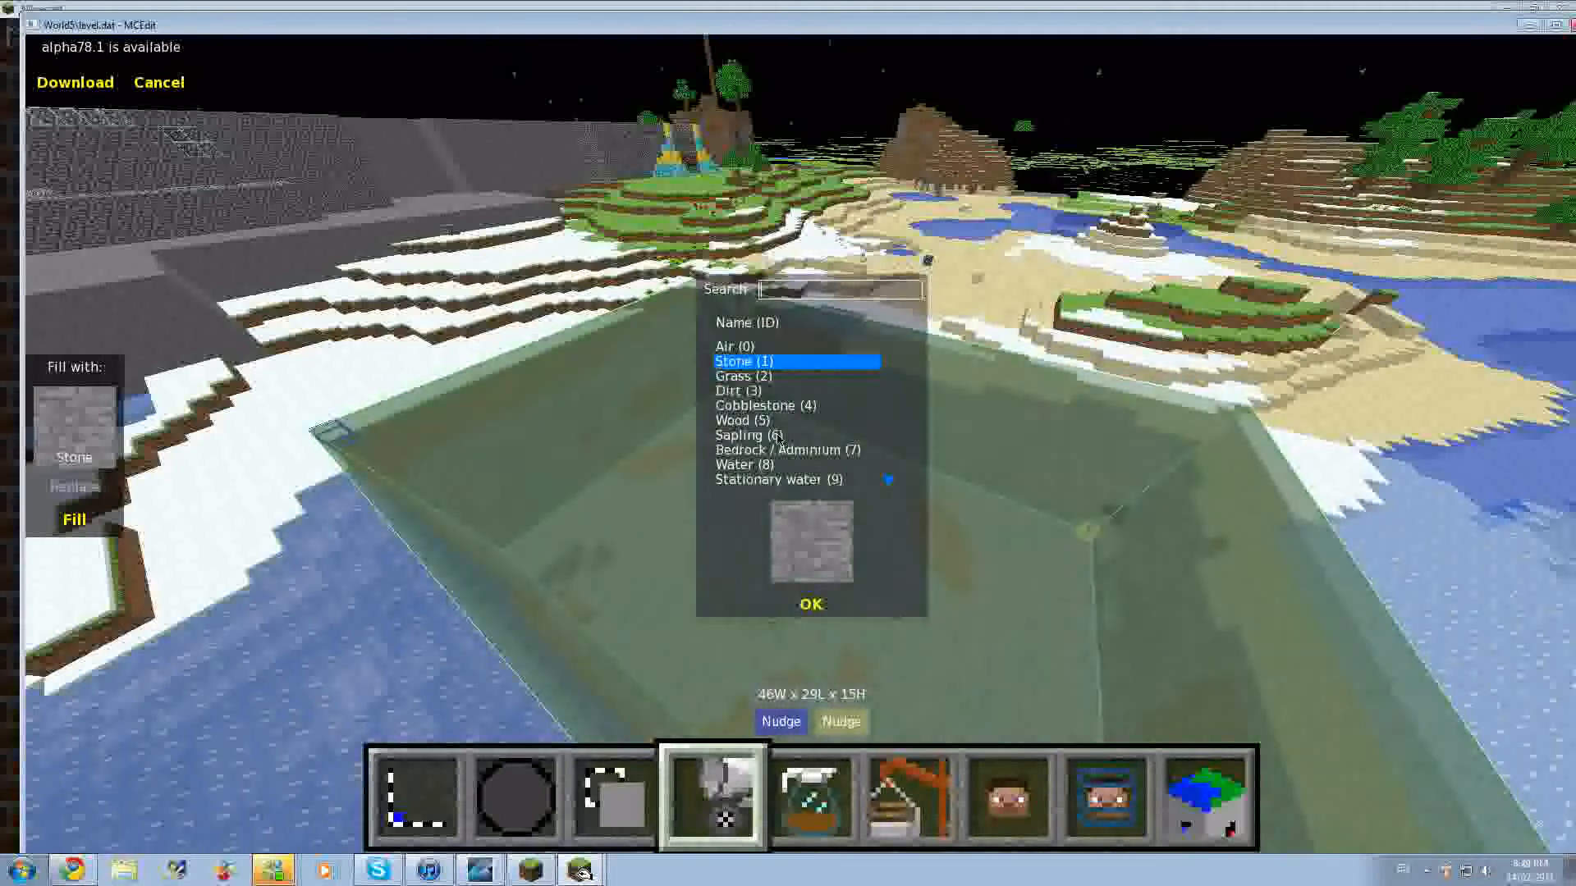
{"action": "left_click", "coordinate": [743, 465]}
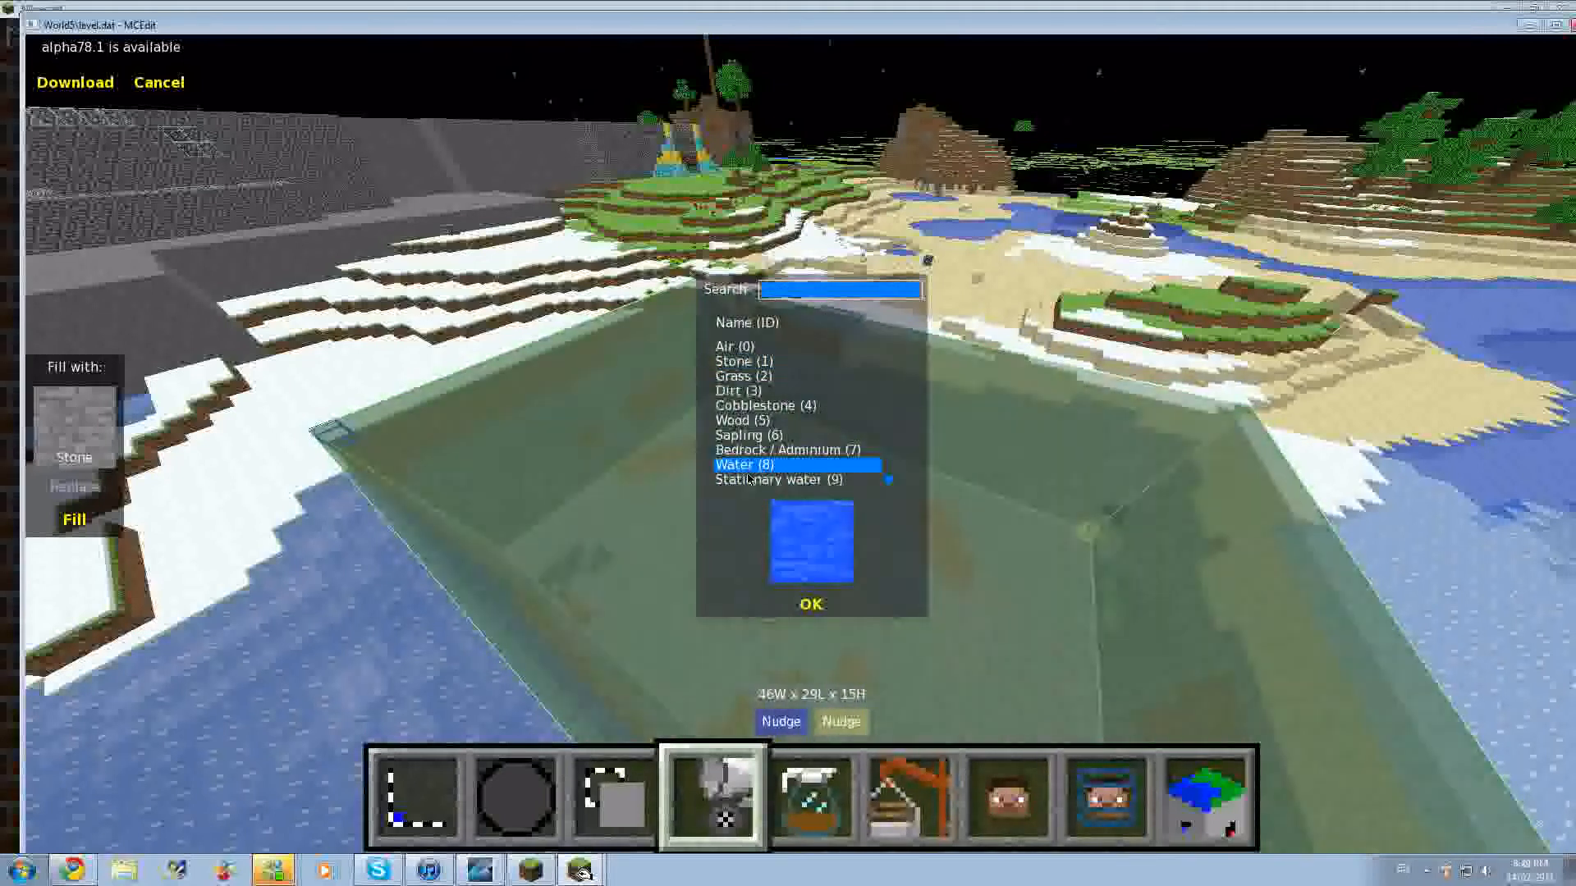
{"action": "left_click", "coordinate": [746, 435]}
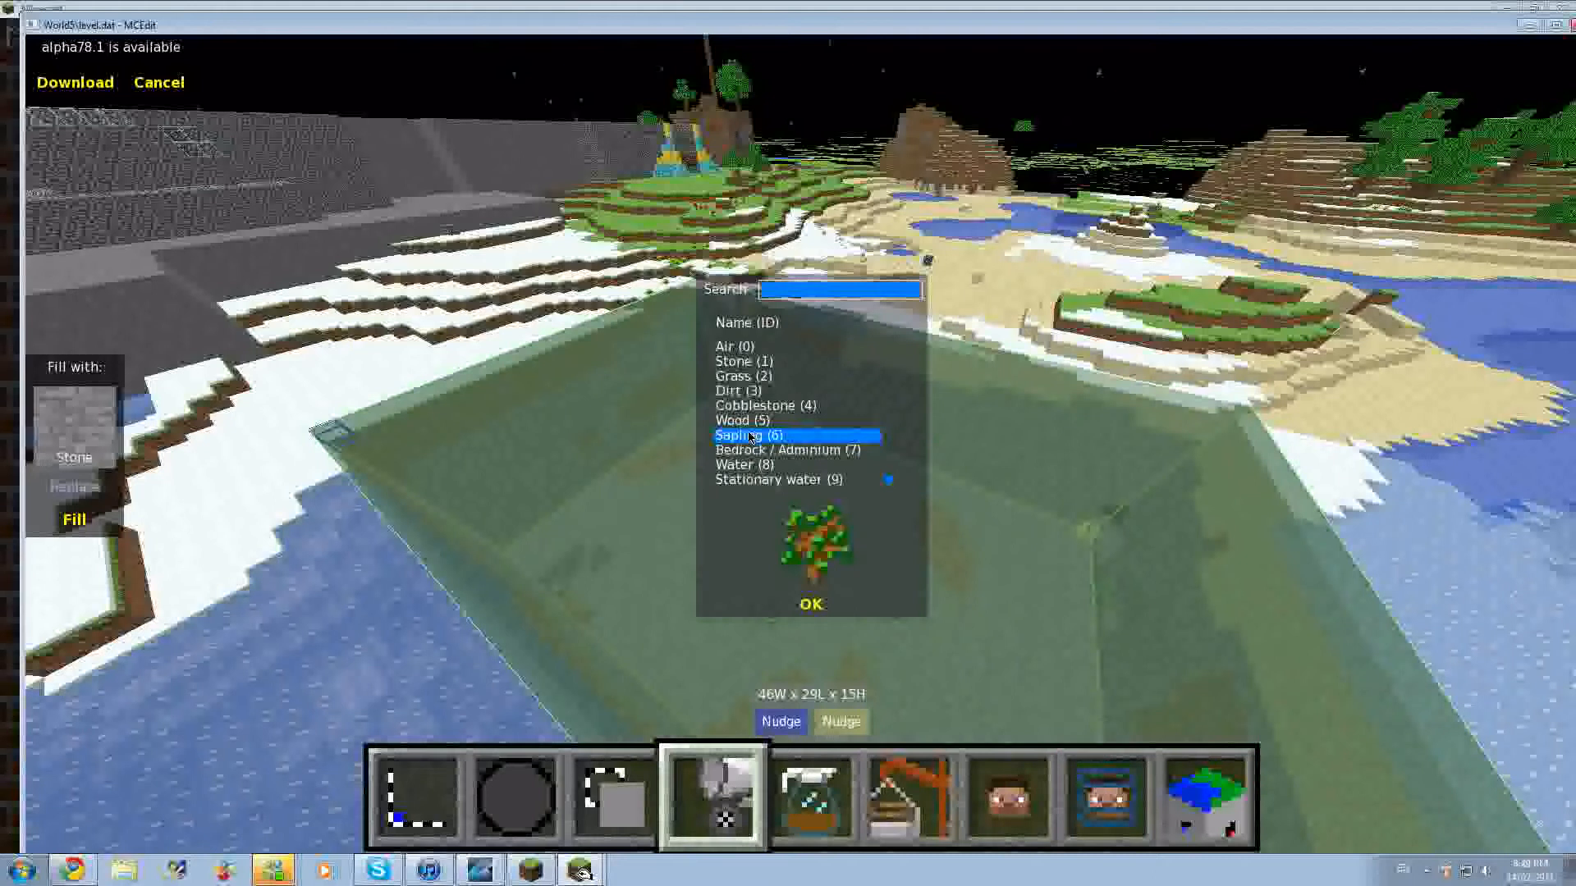
{"action": "left_click", "coordinate": [759, 406]}
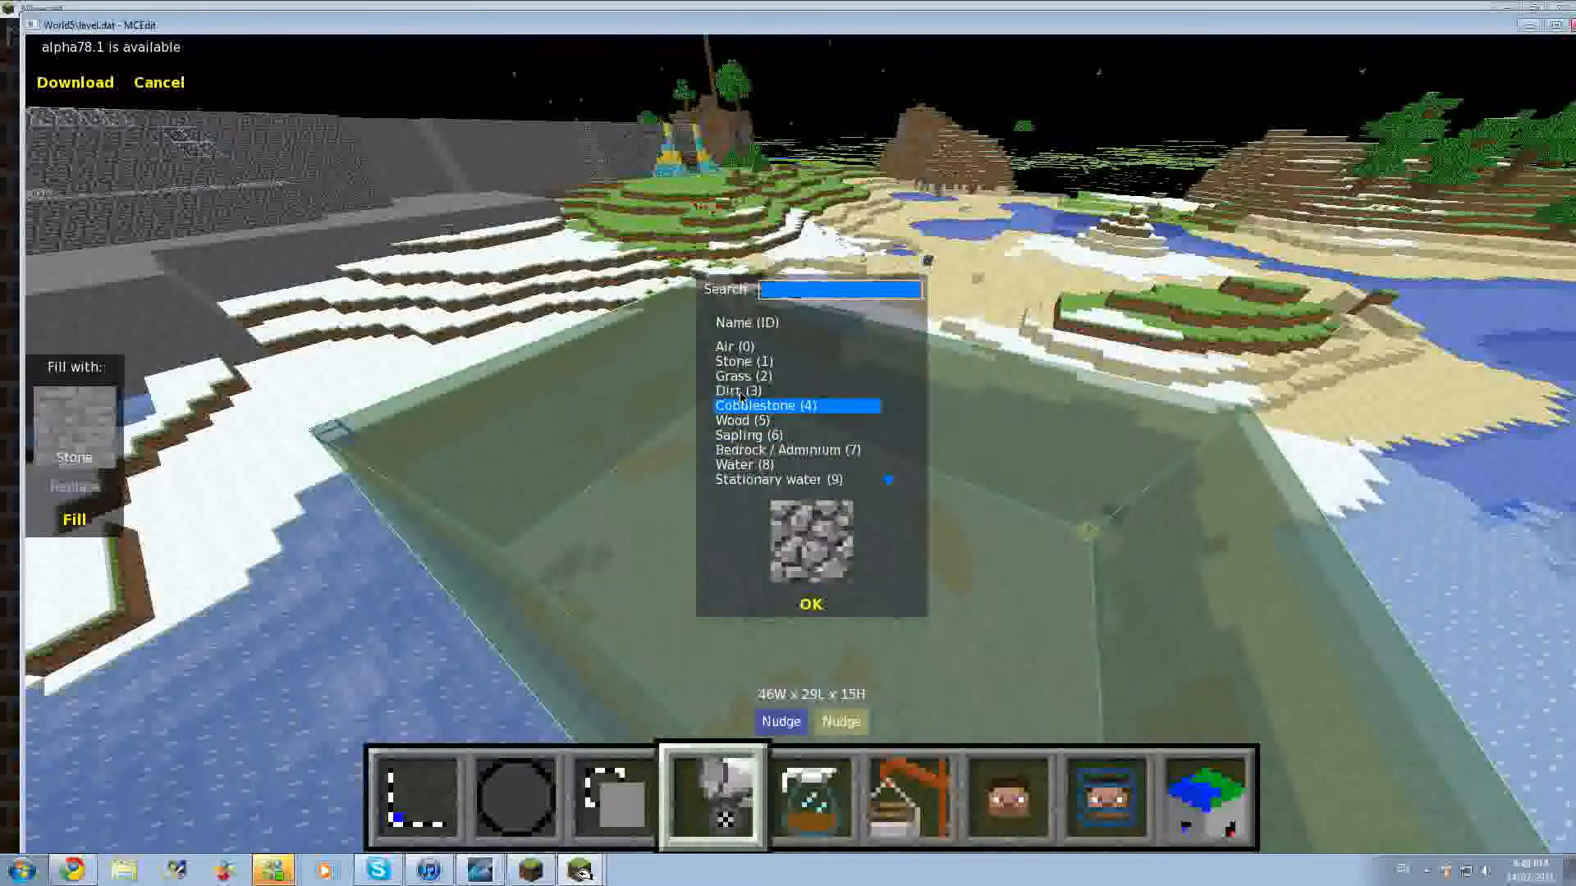
{"action": "left_click", "coordinate": [743, 361]}
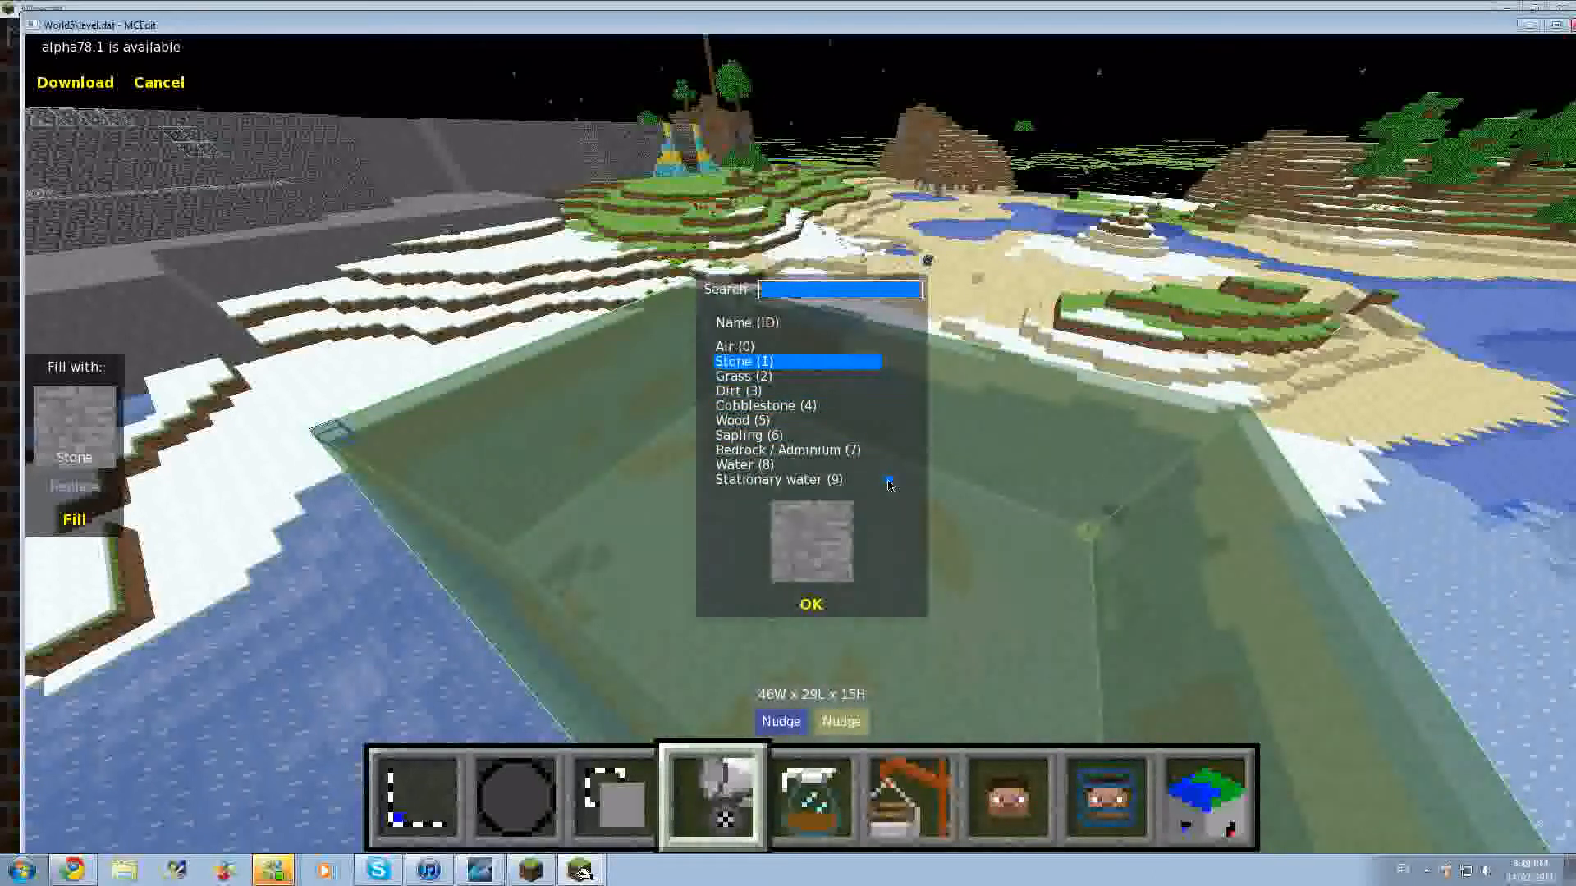
{"action": "scroll", "scroll_direction": "down", "scroll_amount": 3}
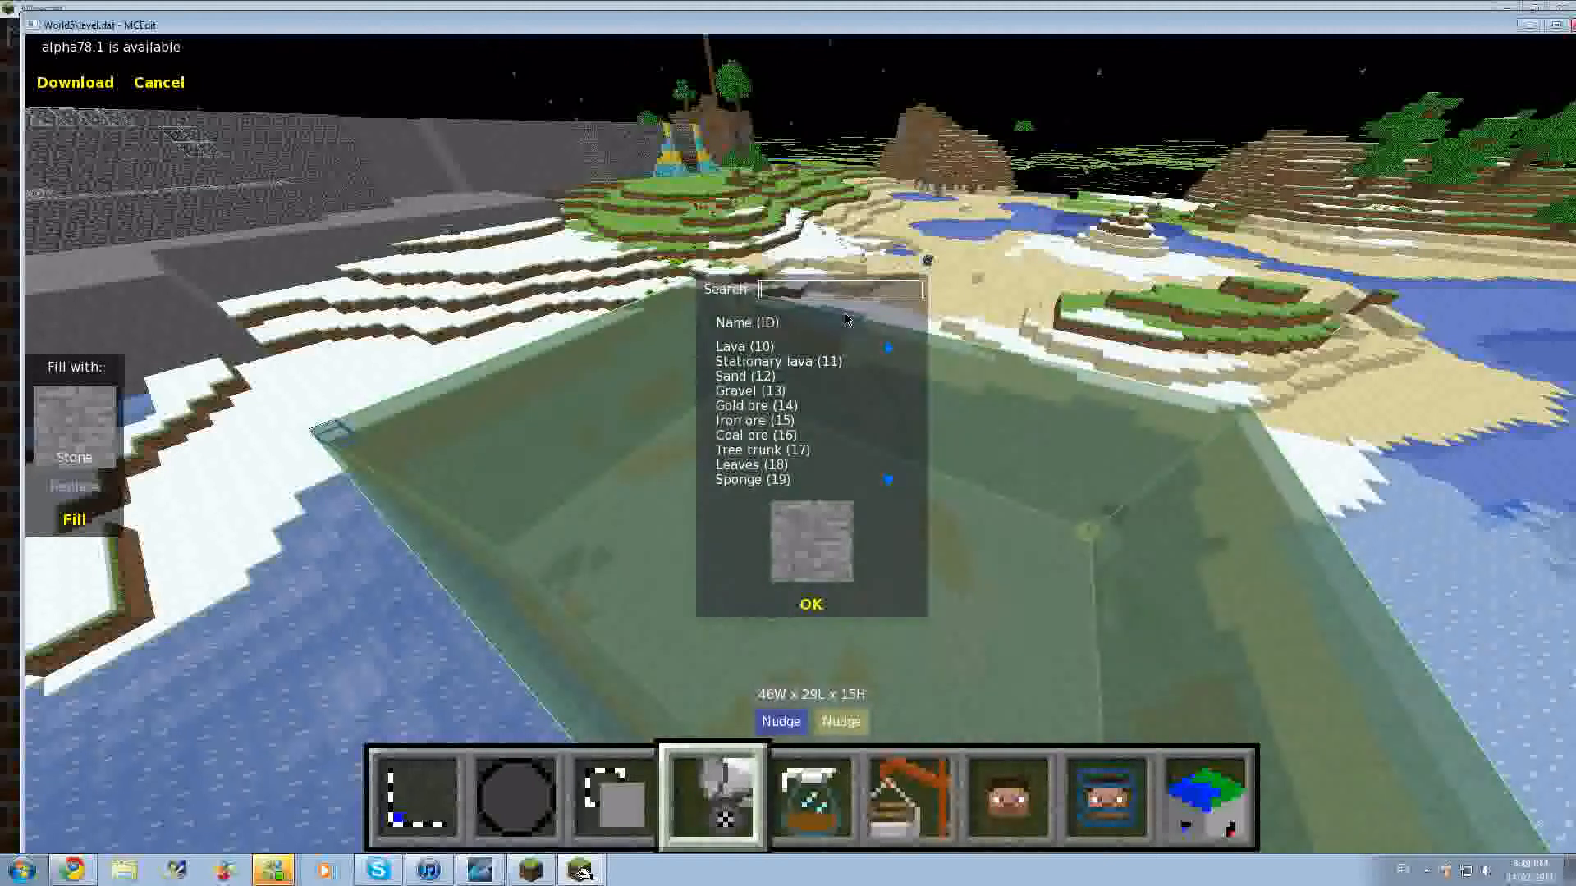
{"action": "type", "text": "lava"}
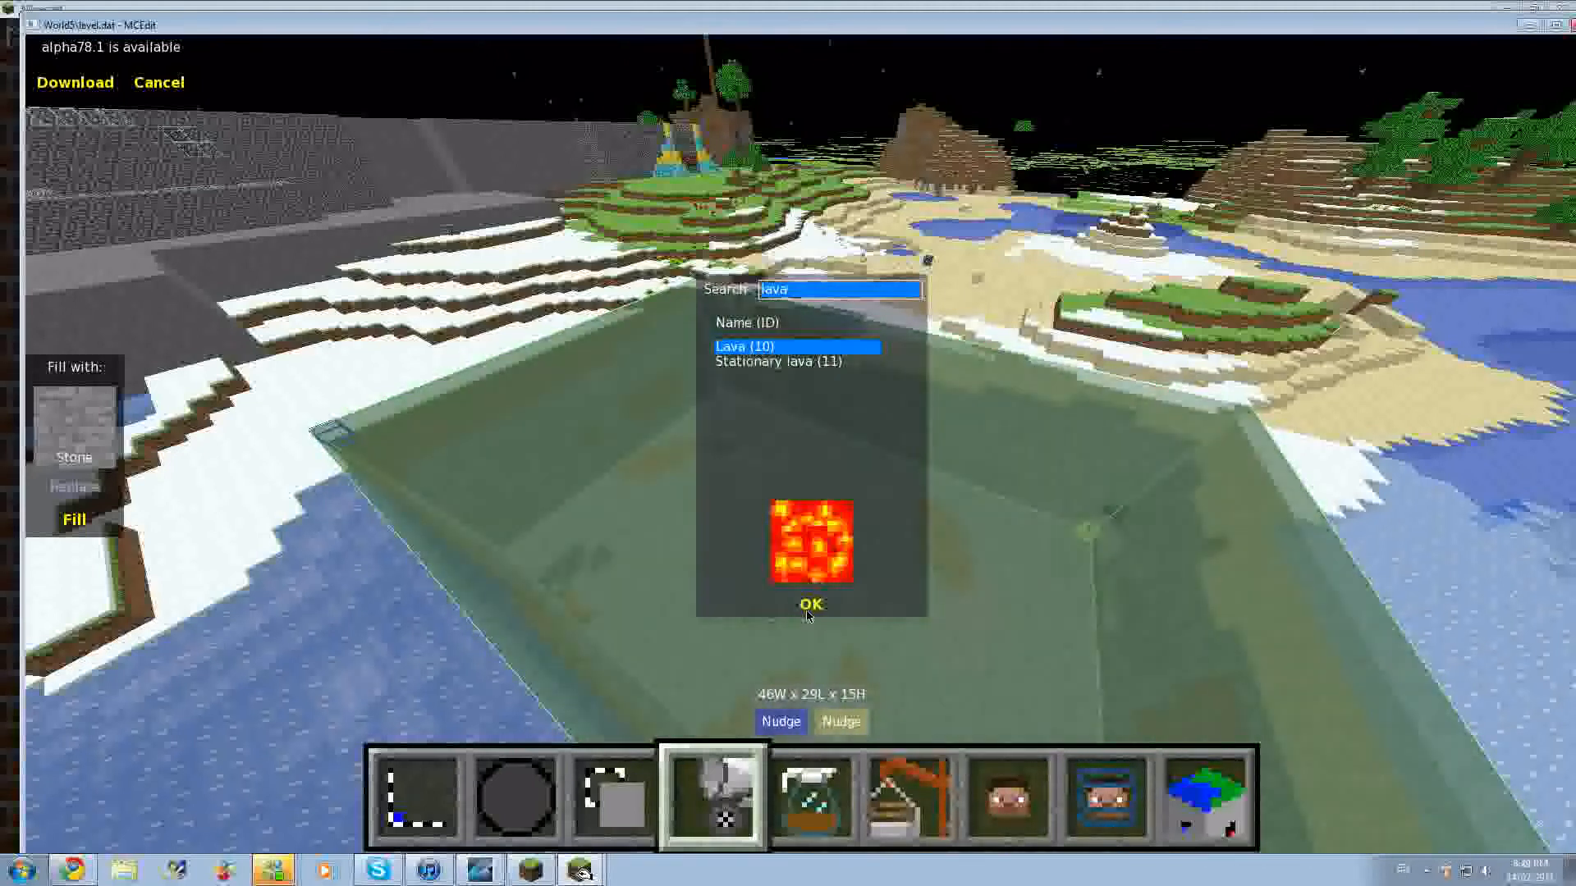
{"action": "left_click", "coordinate": [811, 604]}
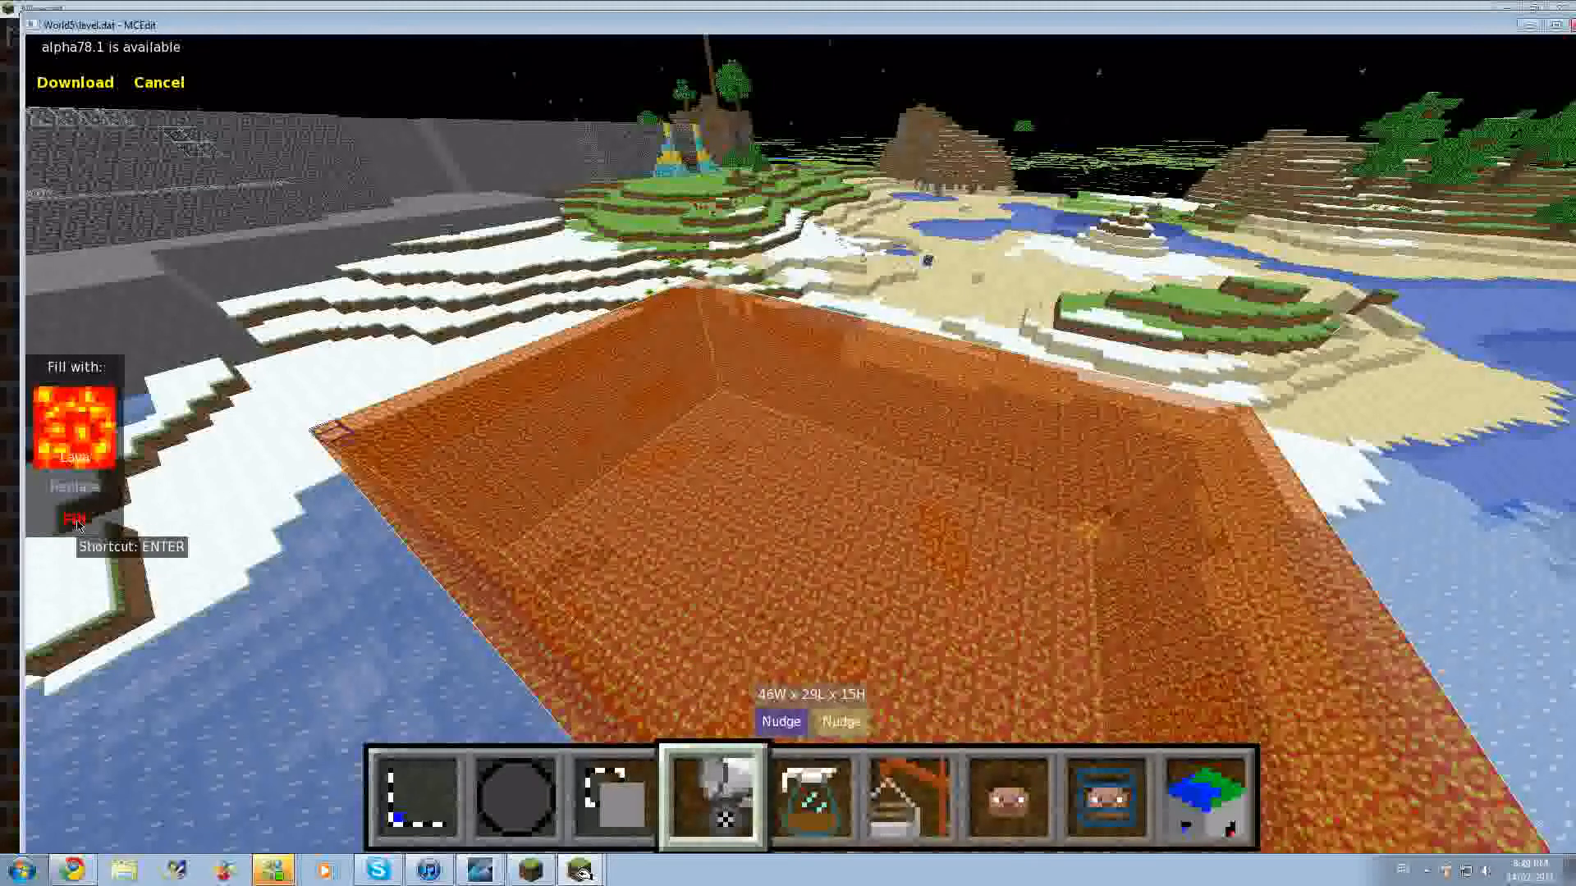
{"action": "left_click", "coordinate": [72, 519]}
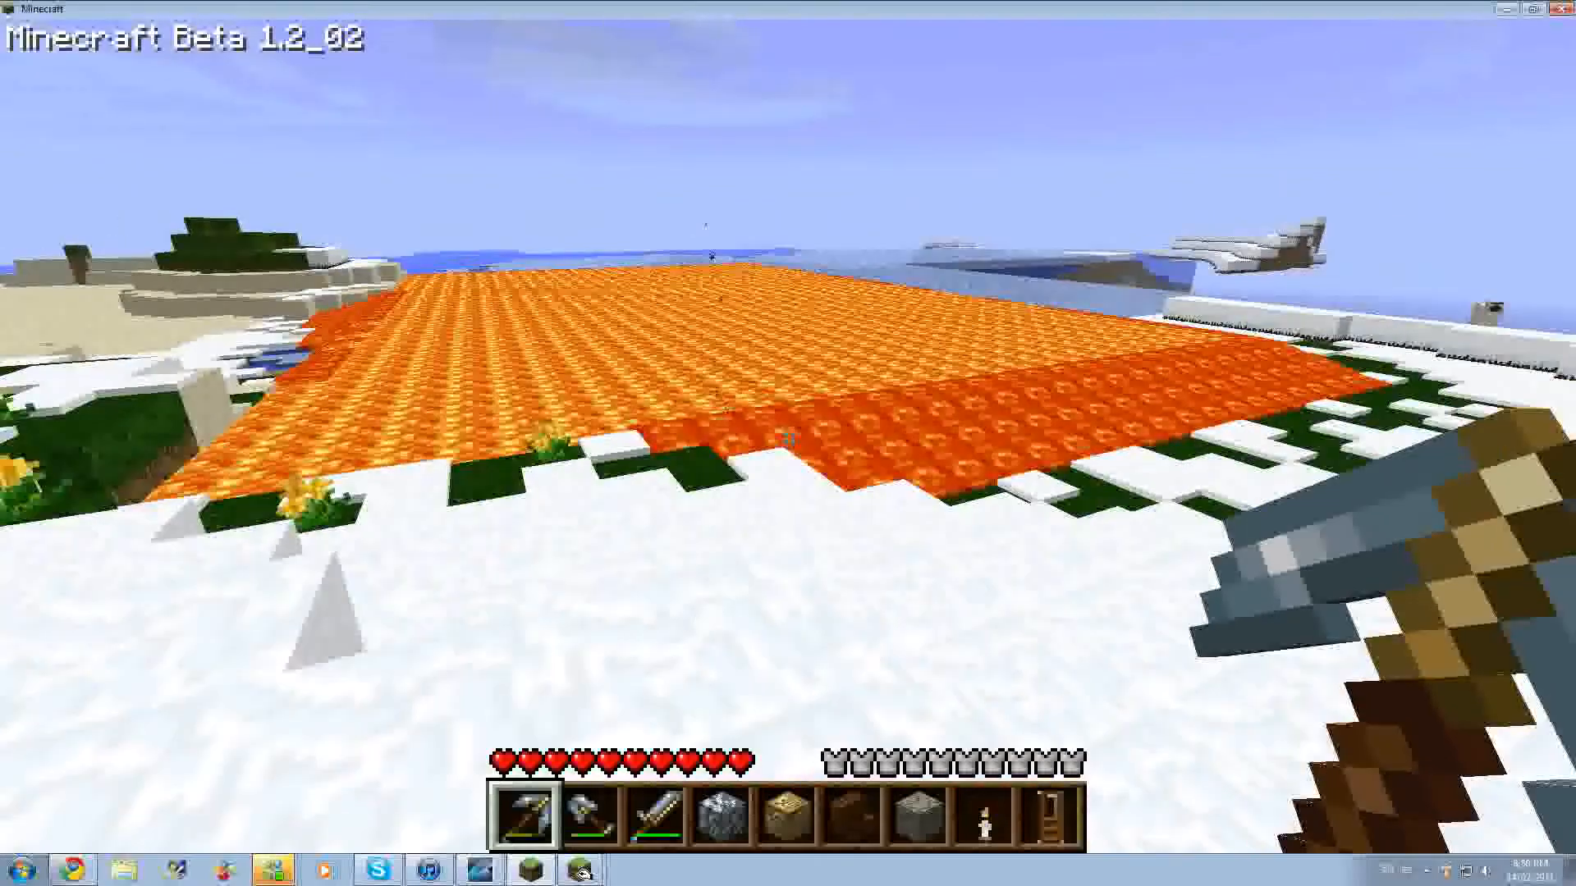
{"action": "mouse_move", "coordinate": [787, 422]}
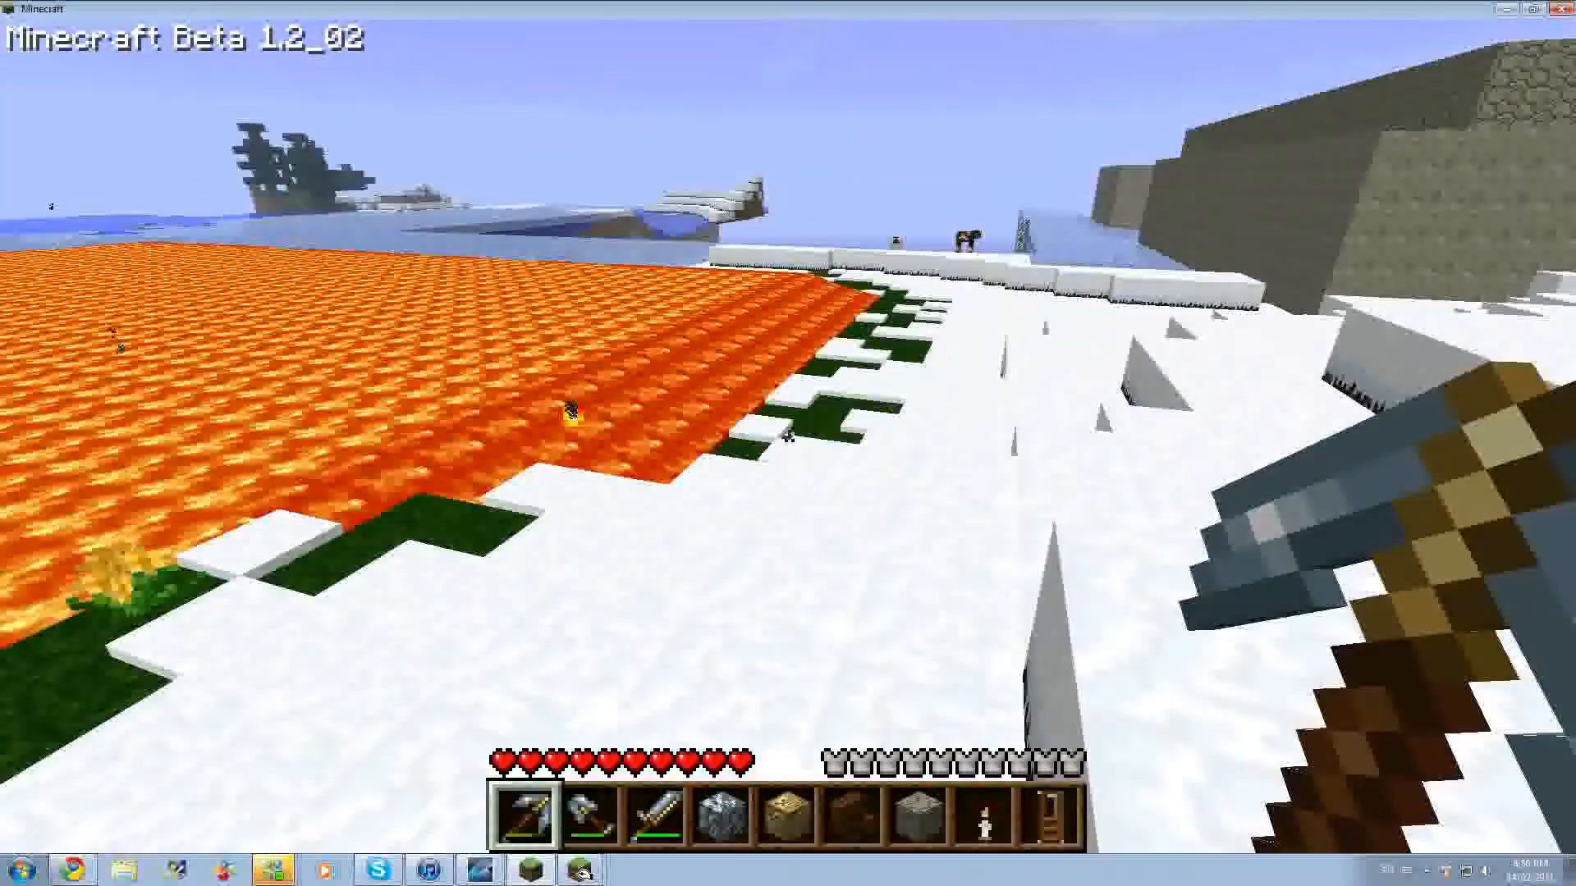